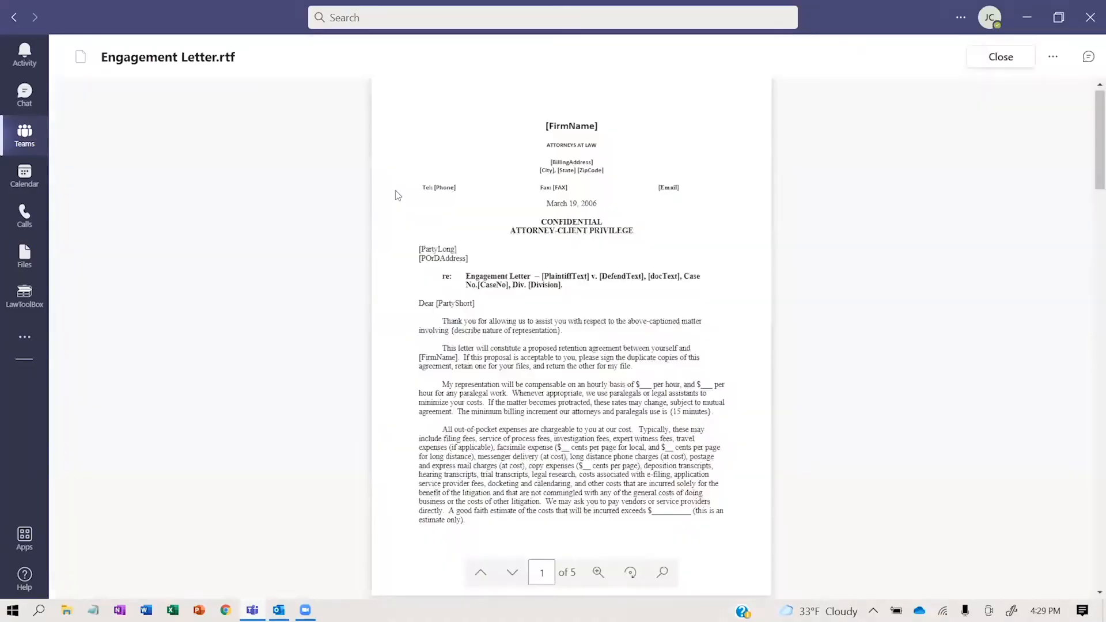
Step: Close the Engagement Letter.rtf preview and switch to the channel's LawToolBox tab
click(1000, 57)
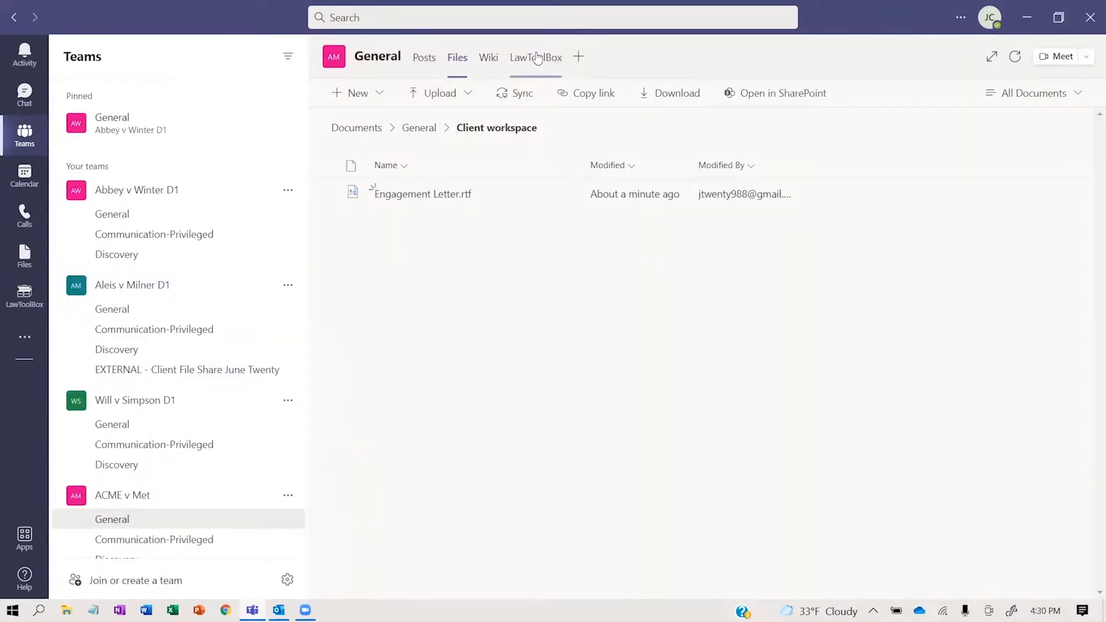
click(535, 57)
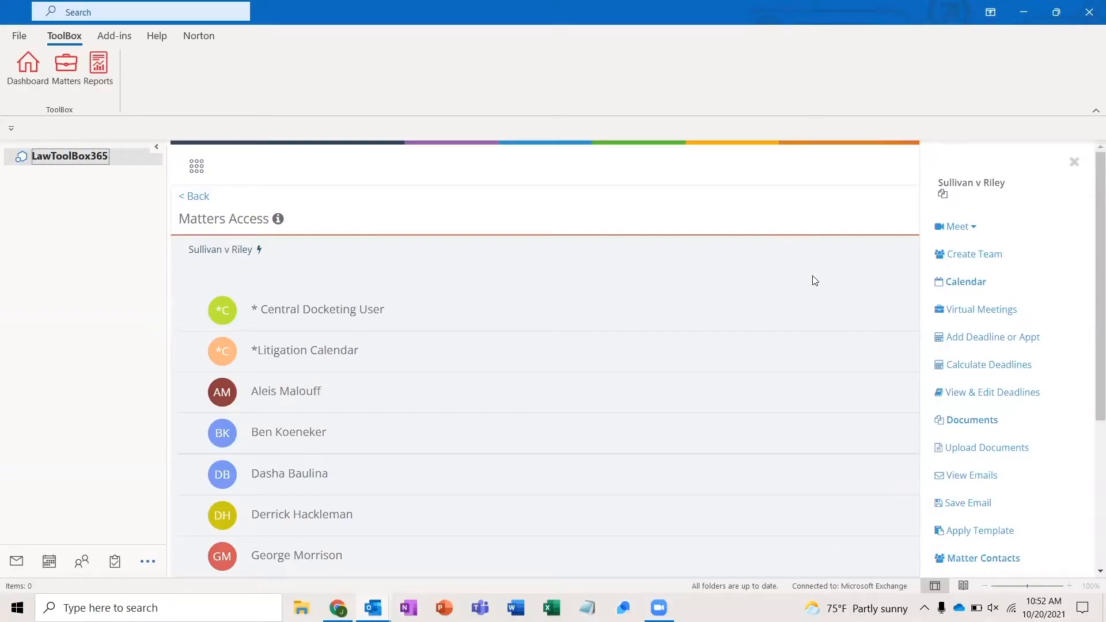
mouse_move(988, 365)
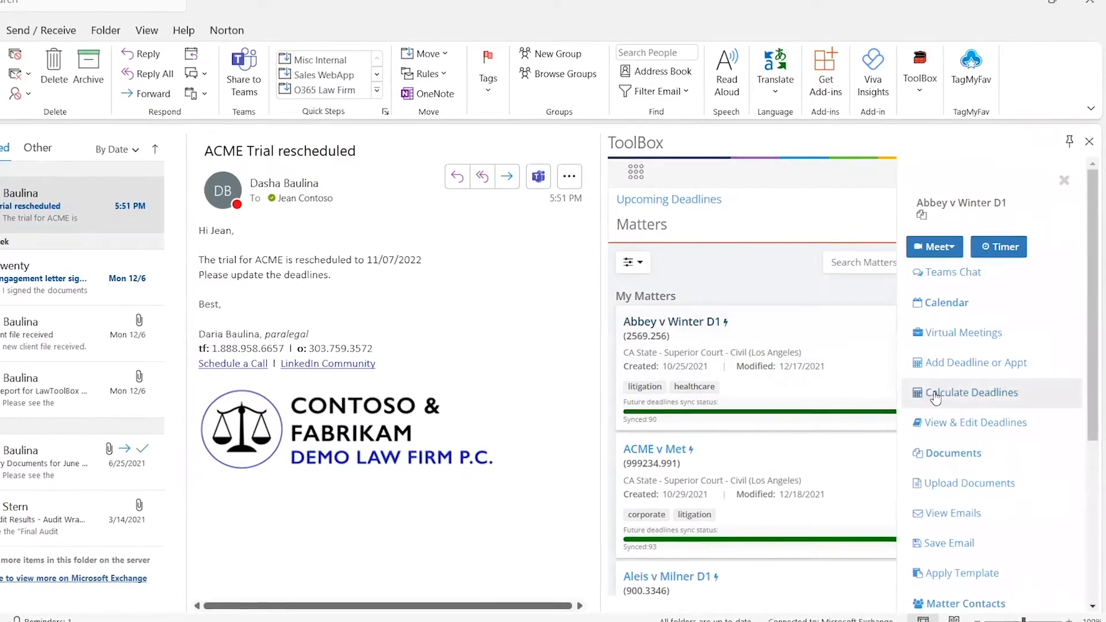
Step: Move Abbey v Winter's D1 date of trial to 11/07/2022, then choose Get it now for LawToolBox
click(972, 392)
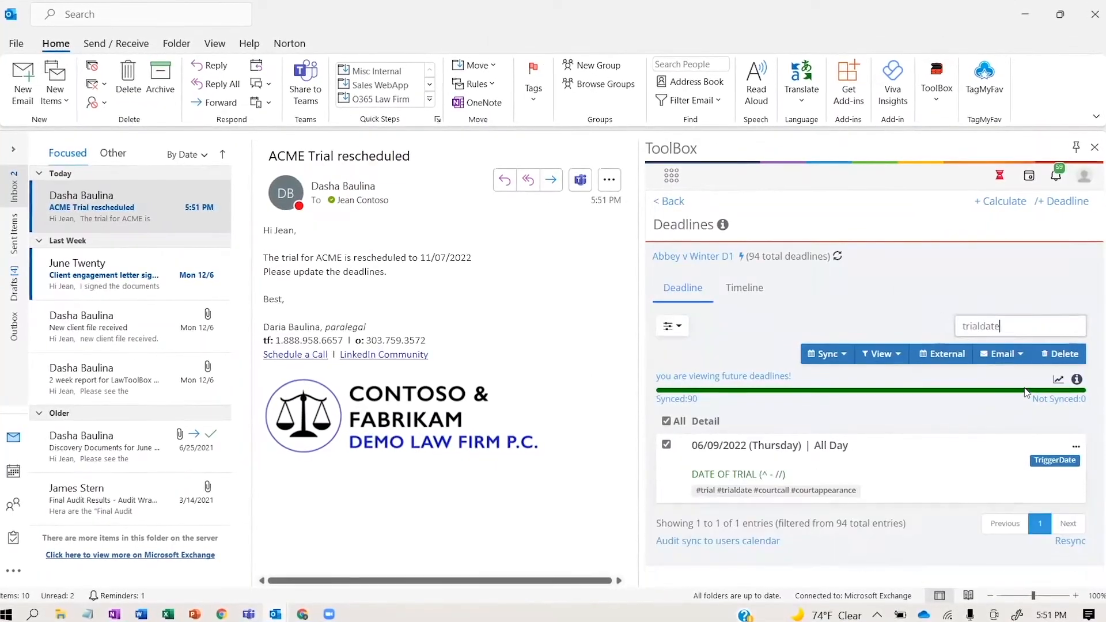
click(1067, 447)
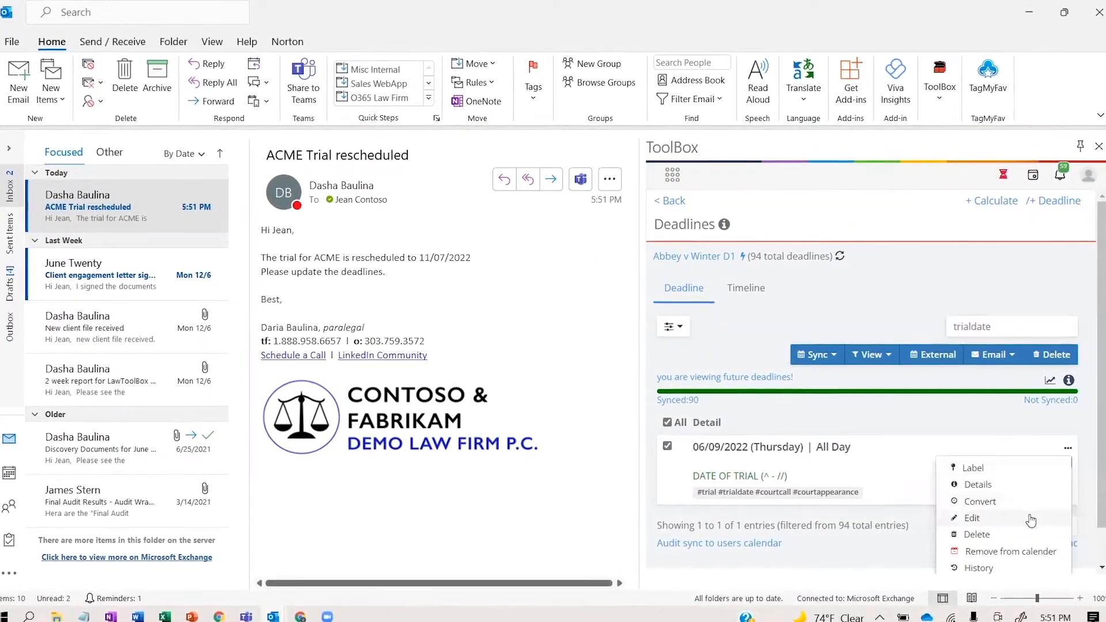
click(972, 518)
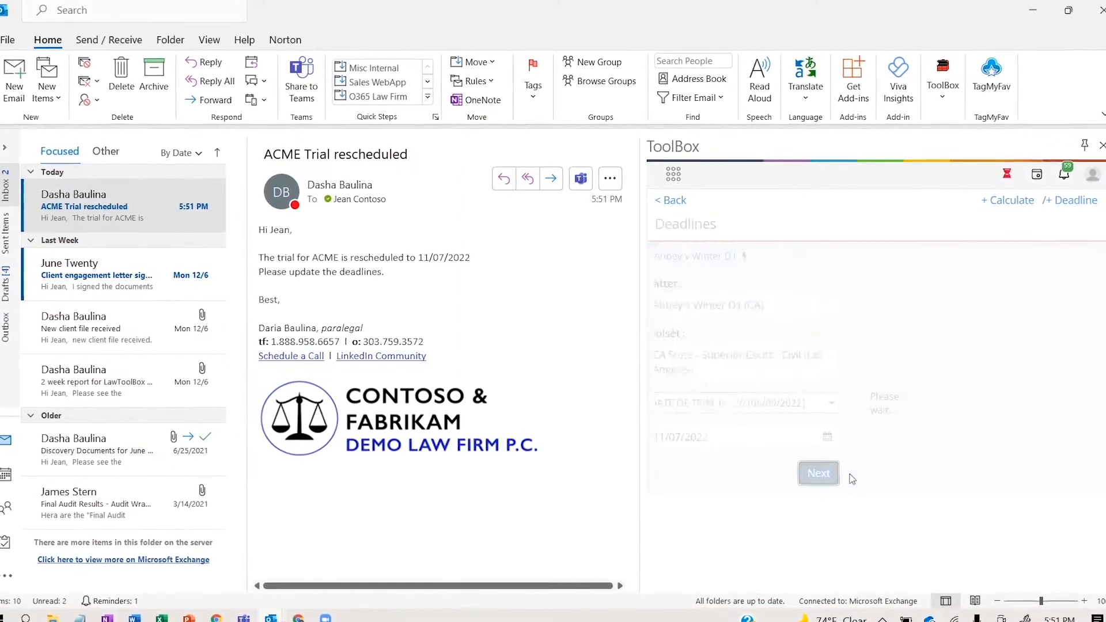
click(817, 473)
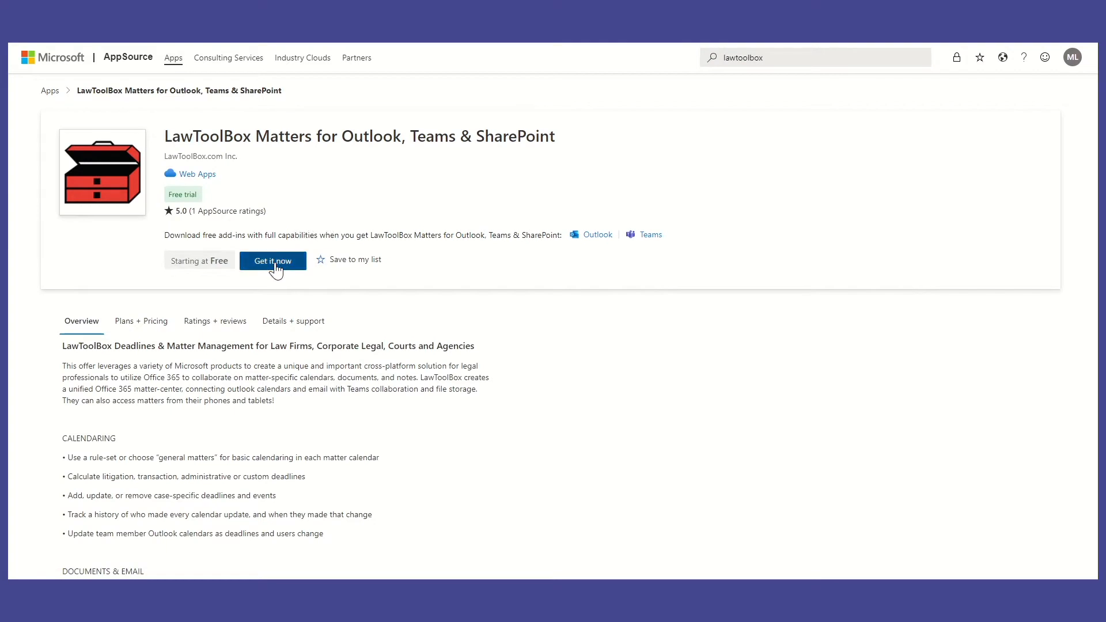
click(272, 260)
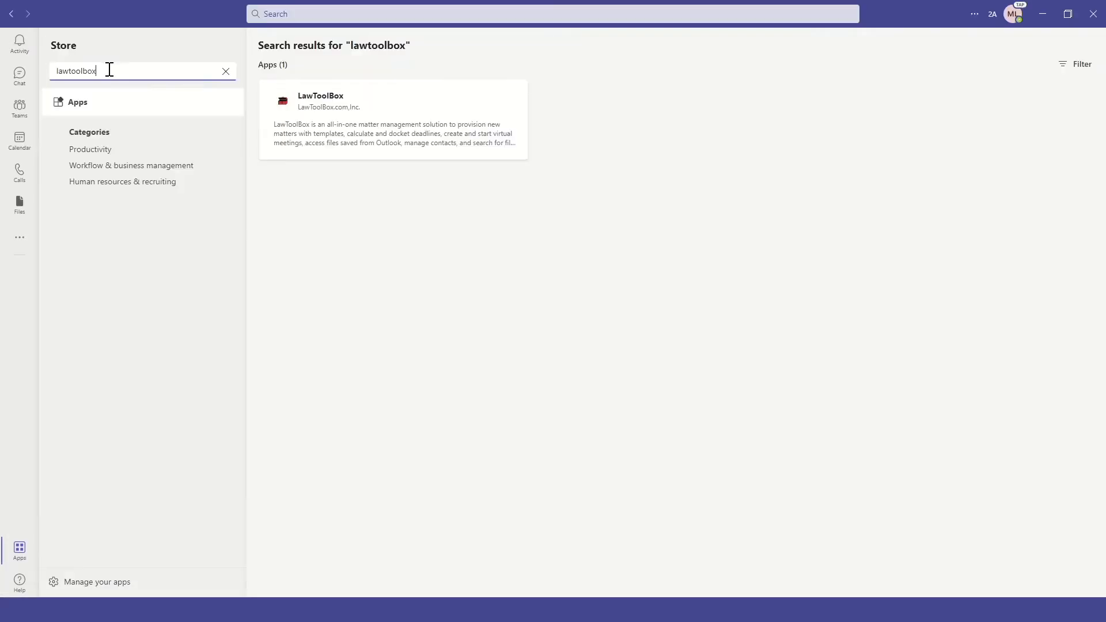
Step: Open the LawToolBox app card from the lawtoolbox search results and add it to Teams
click(392, 119)
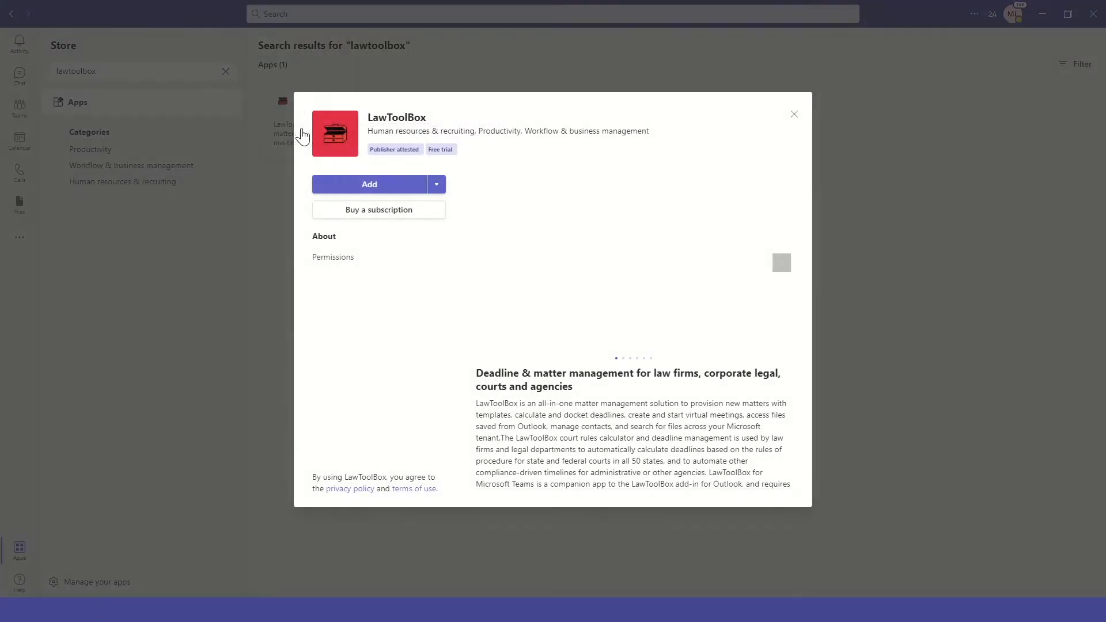
click(792, 113)
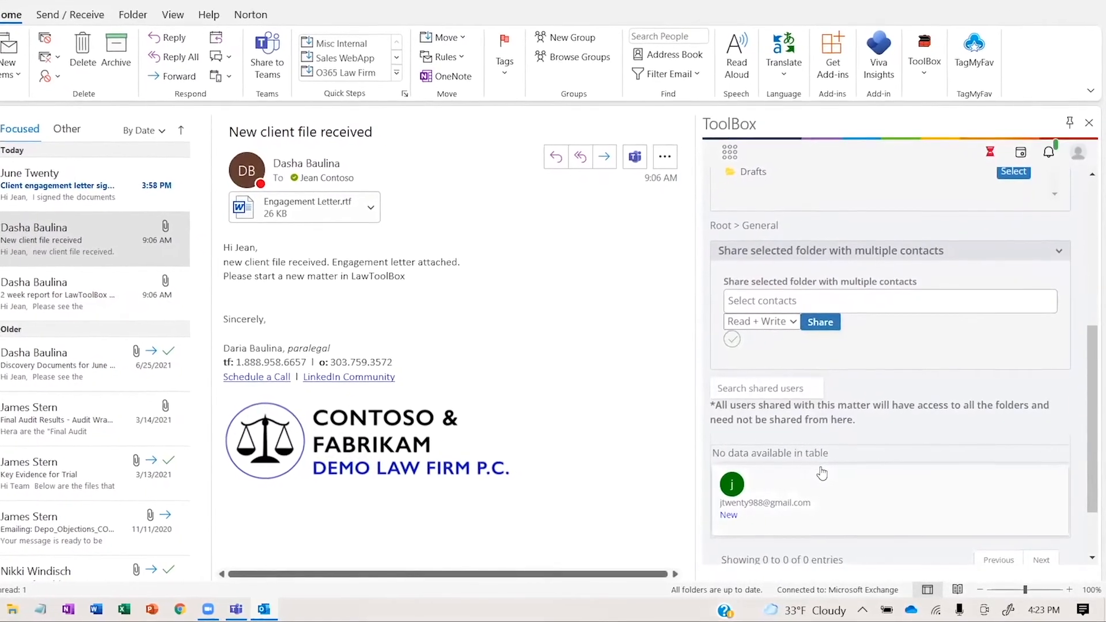
Step: From the ACME v Met matter menu in ToolBox, choose Teams Chat
click(109, 208)
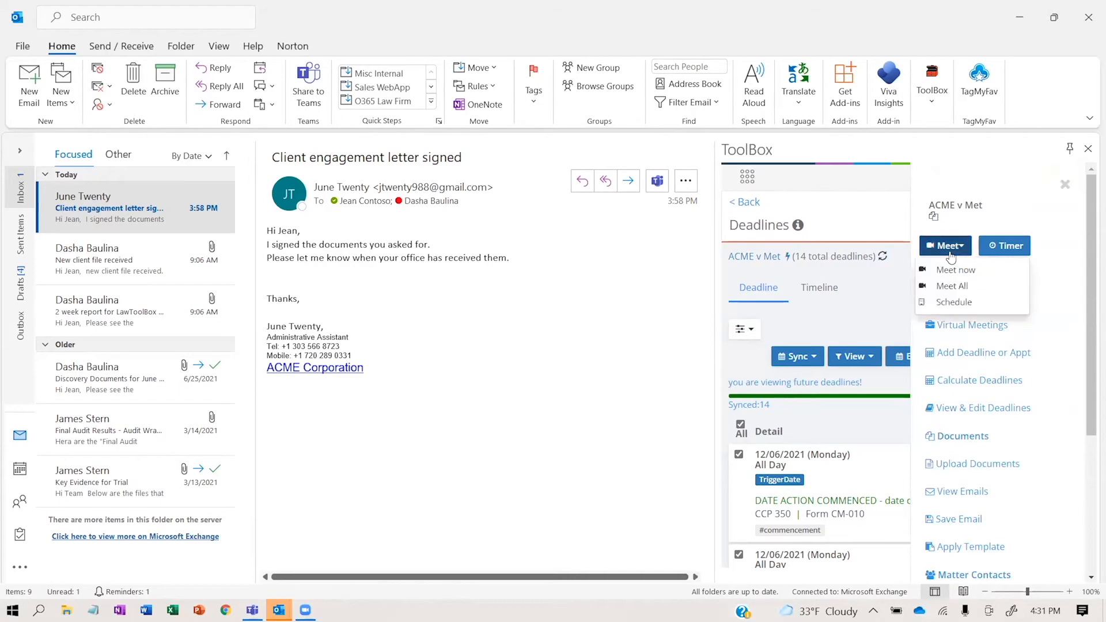
click(955, 270)
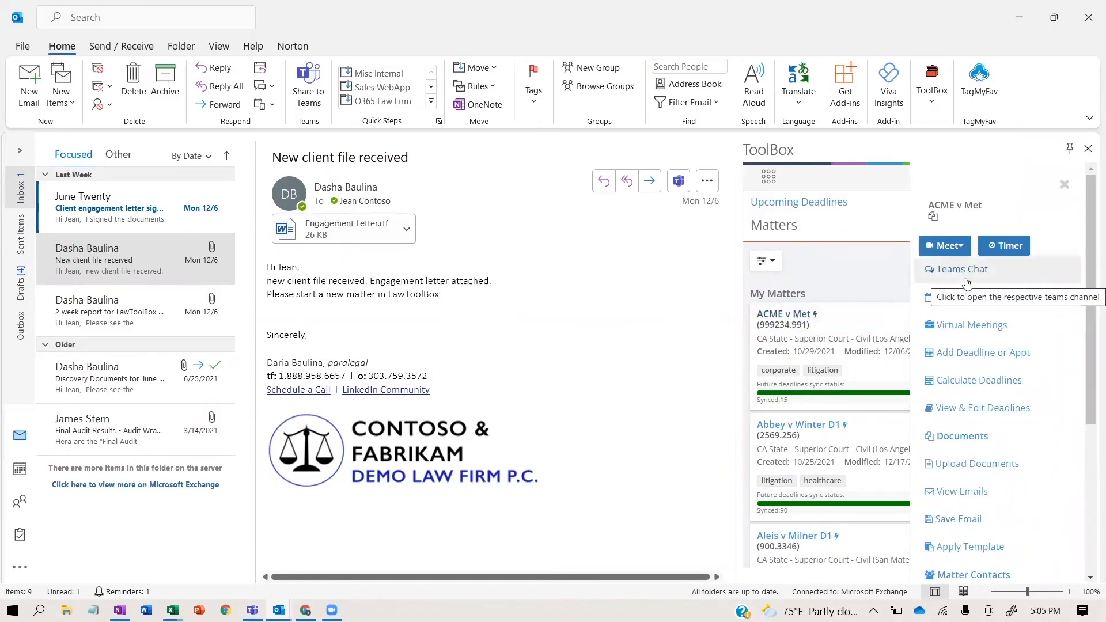
click(961, 269)
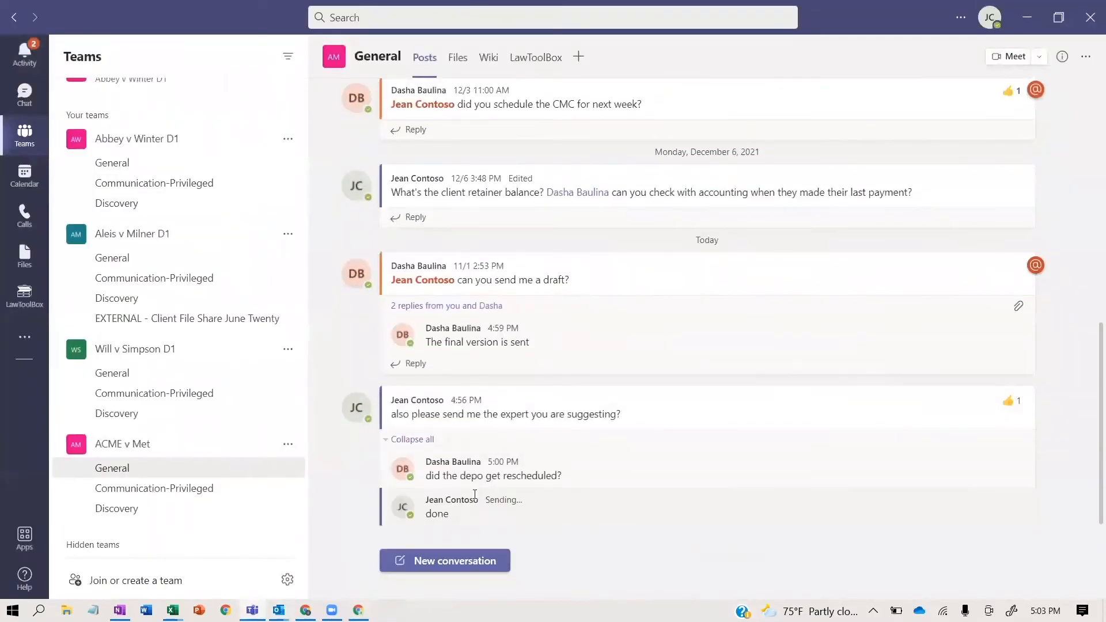
Step: Show ACME v Met's December 2021 calendar in month view on the LawToolBox tab
click(535, 57)
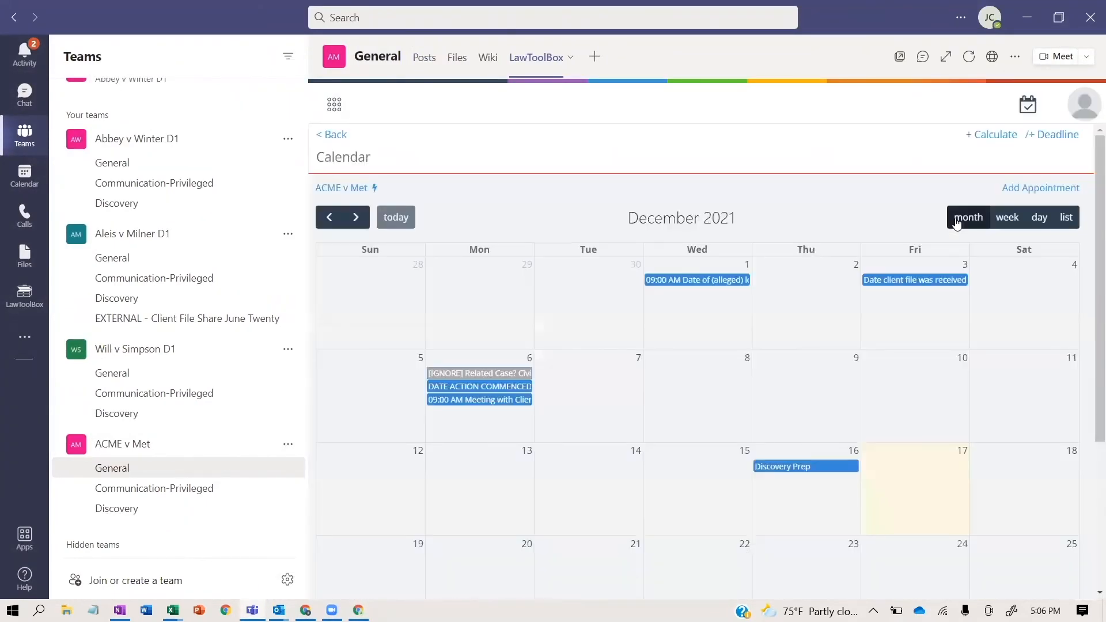
click(25, 294)
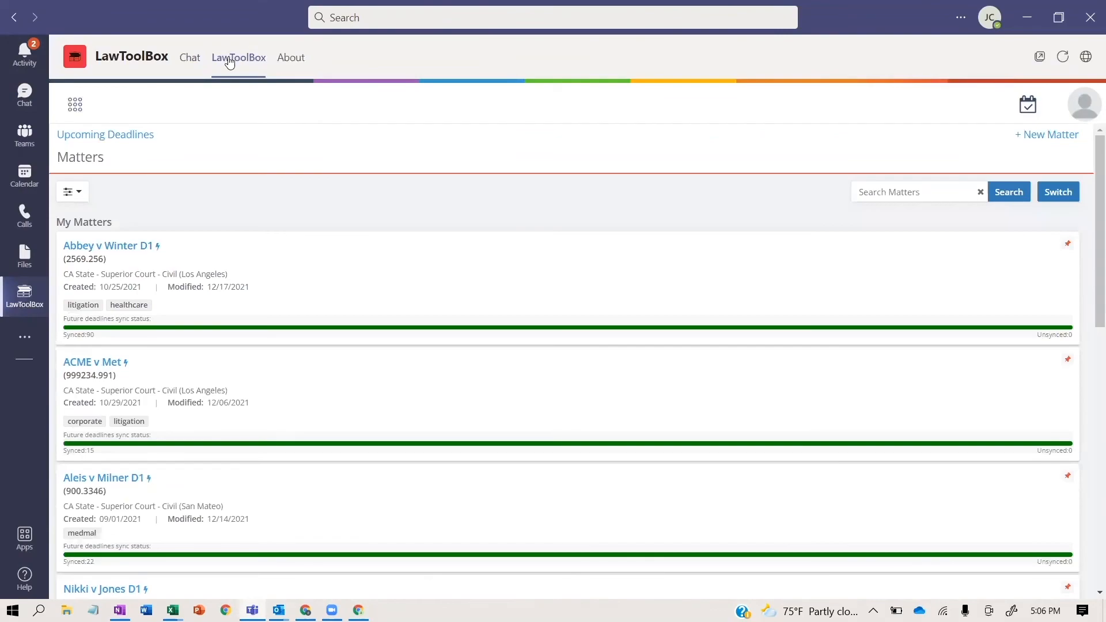